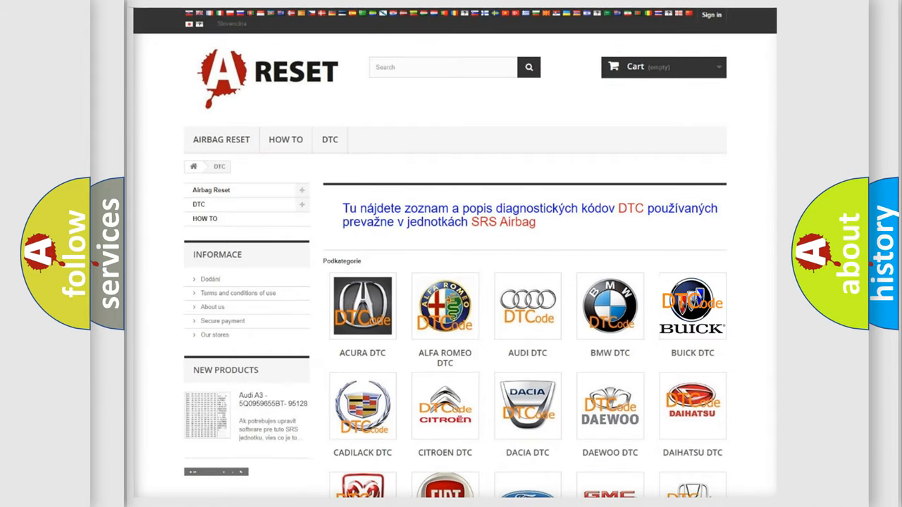
- Open the BUICK DTC tile and browse its airbag code list down and back to the top
click(692, 306)
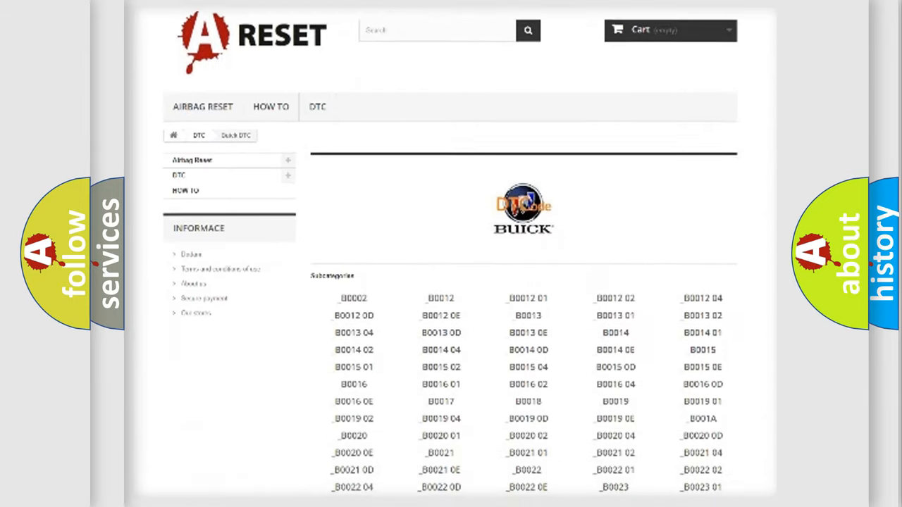
scroll(down, 3)
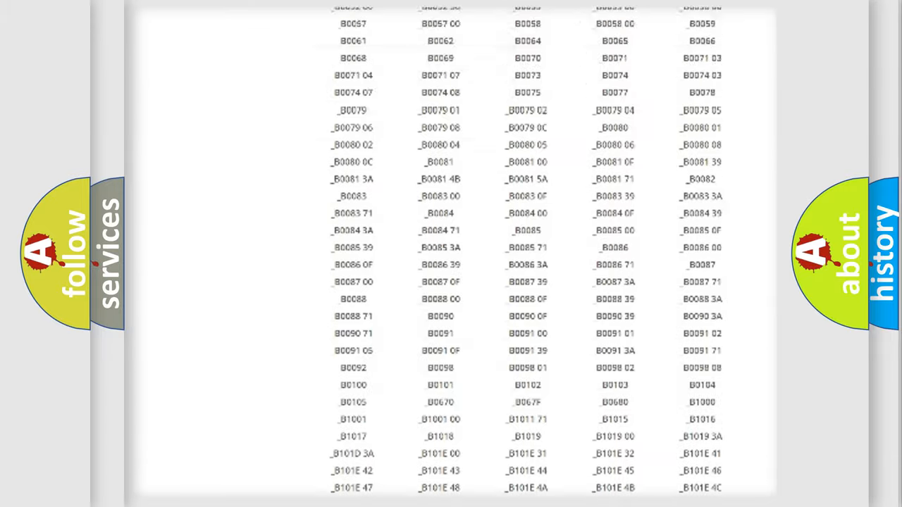
scroll(up, 3)
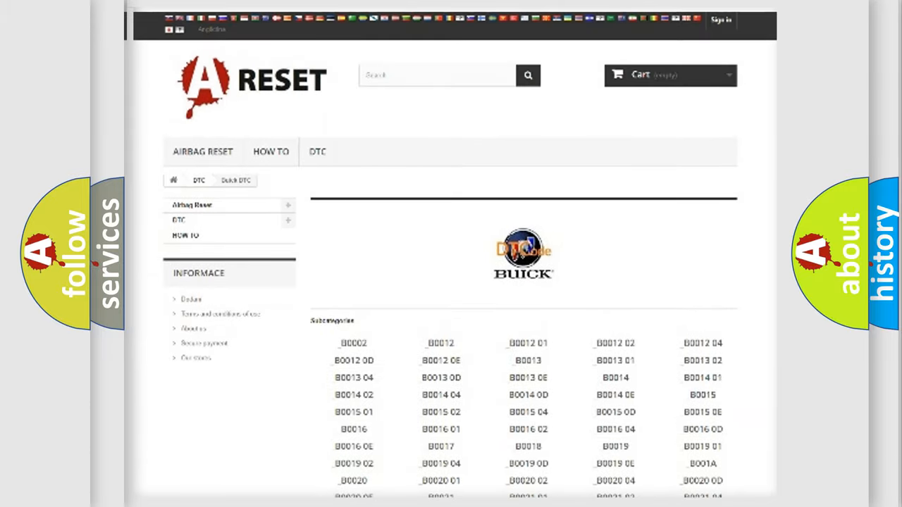